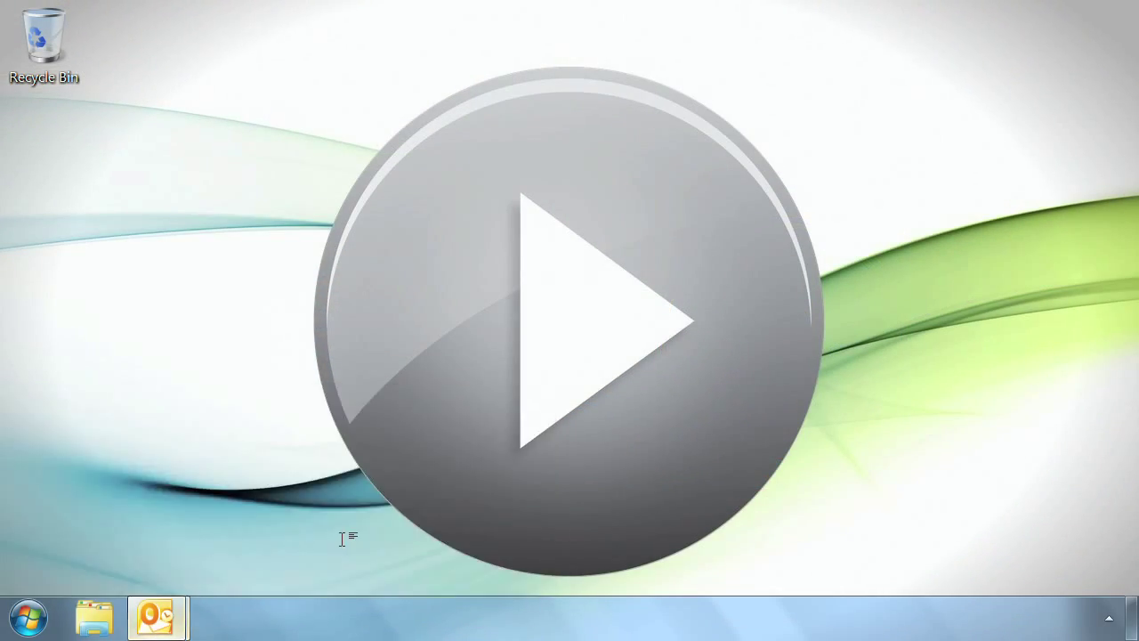
- Switch to the open Class Example message window
click(159, 616)
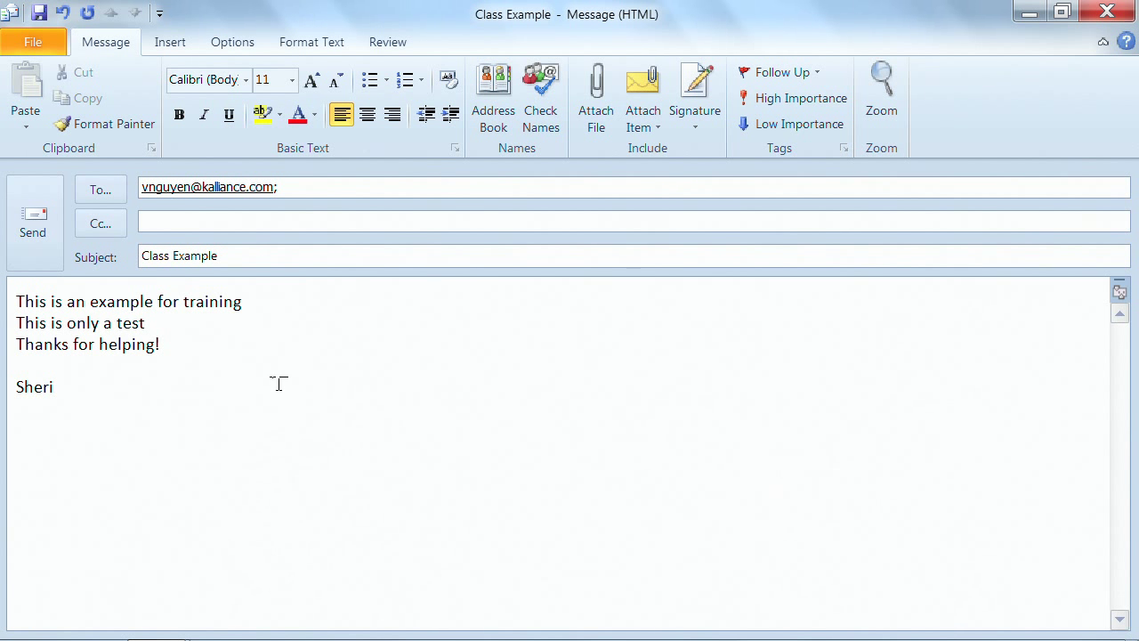
mouse_move(185, 365)
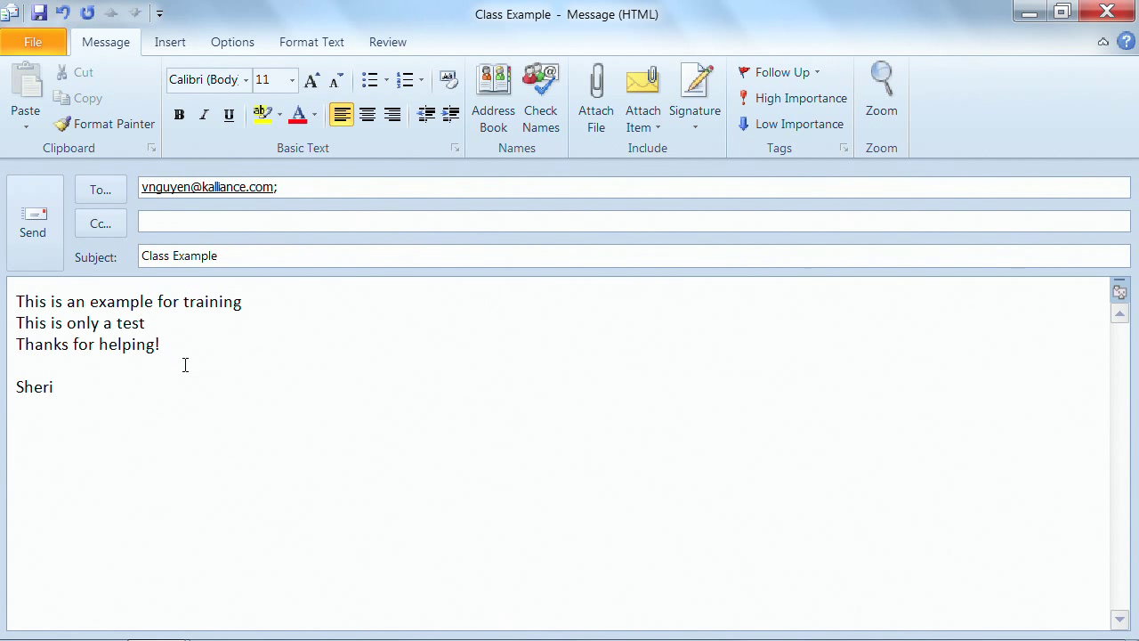
- Make 'Thanks for helping!' bold and green from the mini toolbar
click(53, 387)
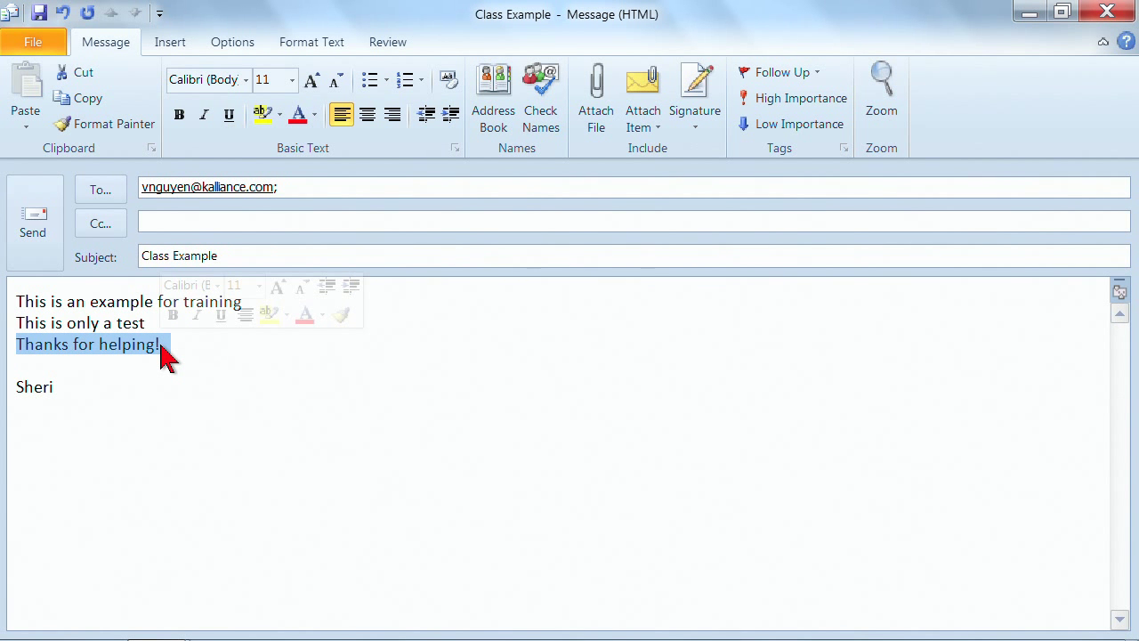
mouse_move(169, 347)
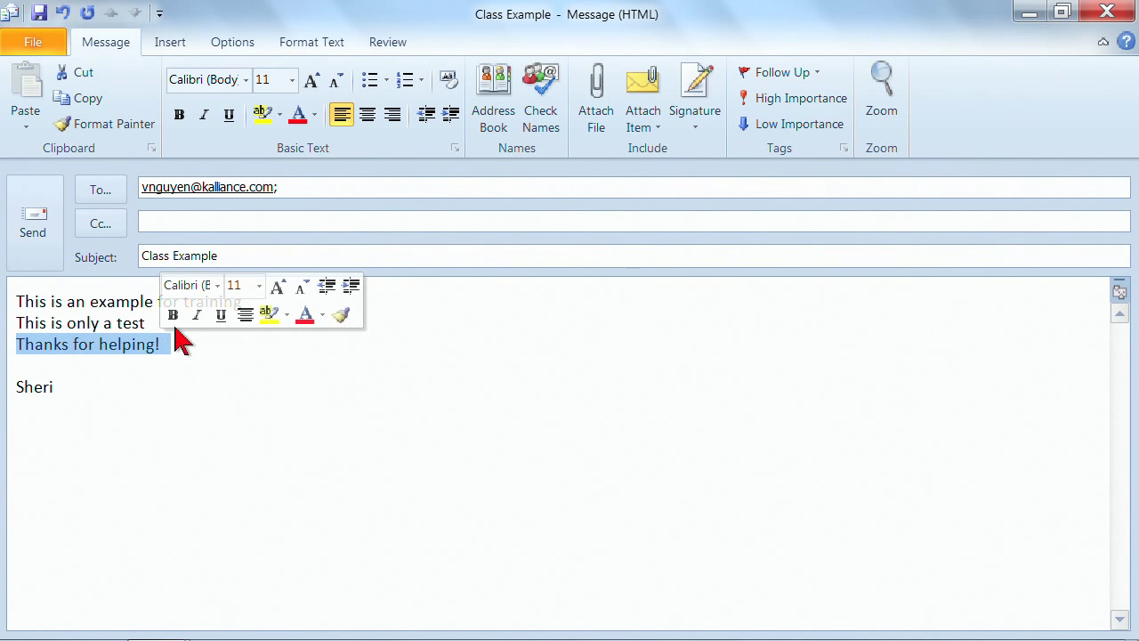
mouse_move(341, 313)
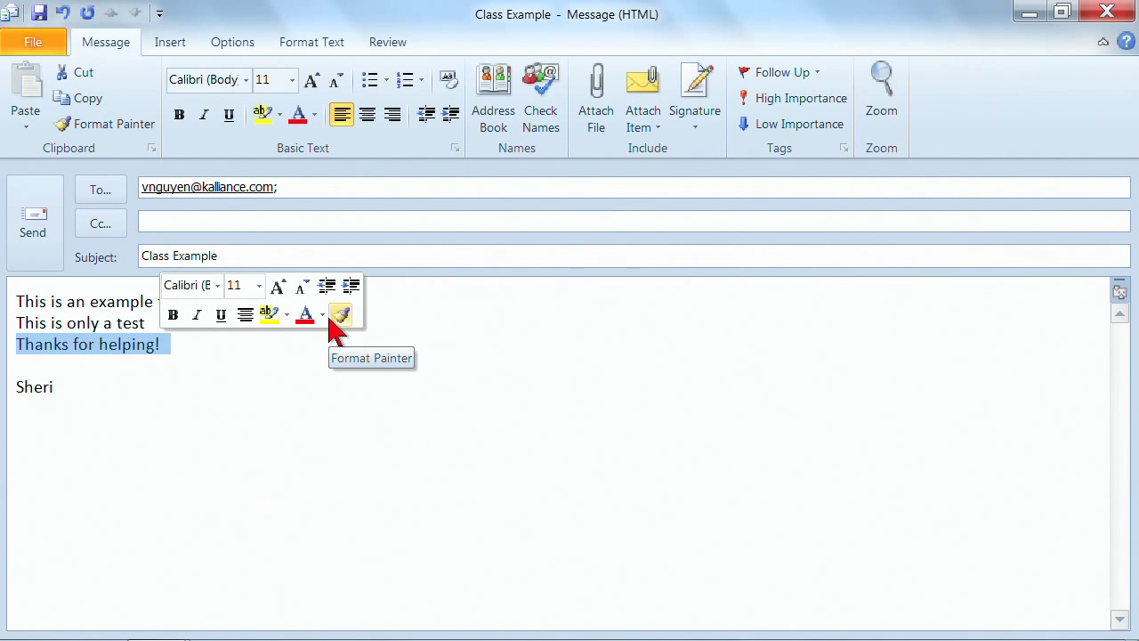
mouse_move(173, 315)
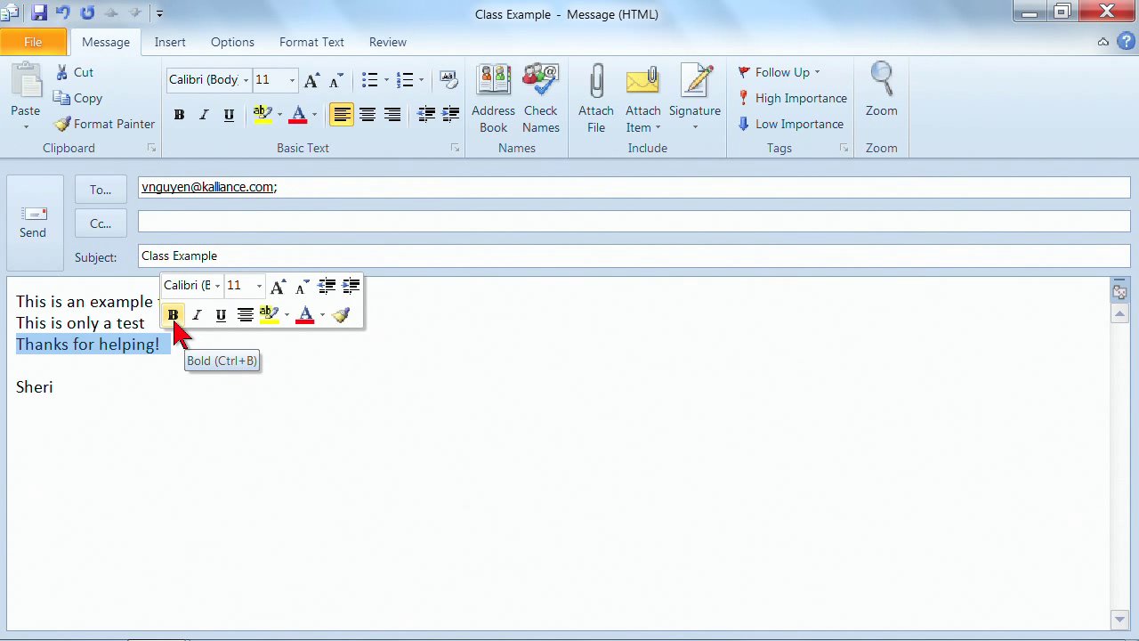
click(172, 313)
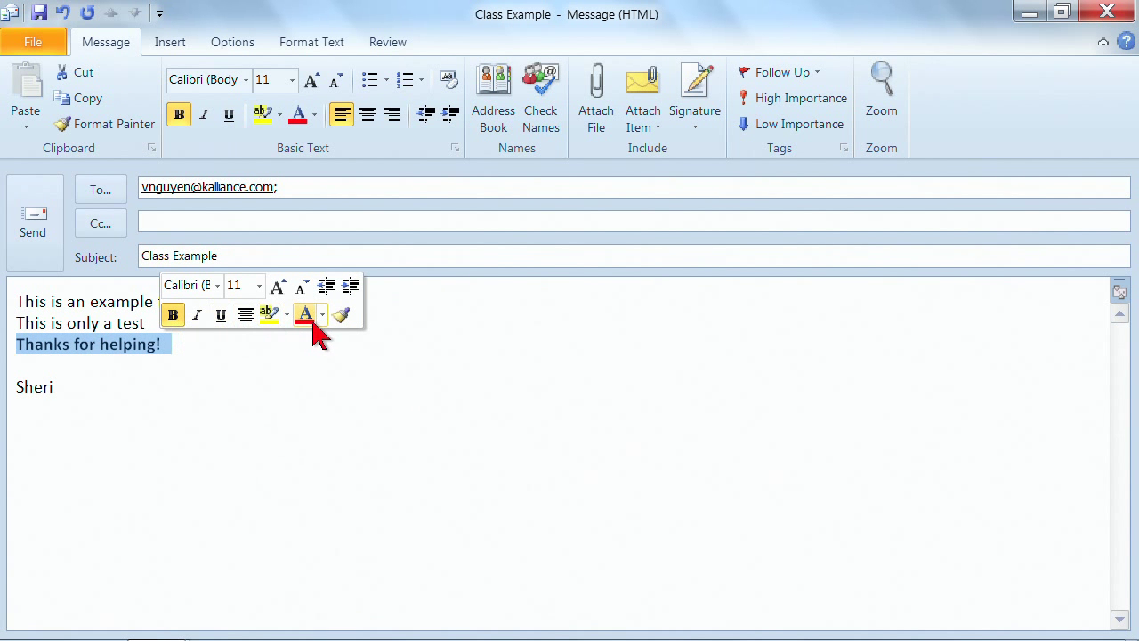
click(322, 313)
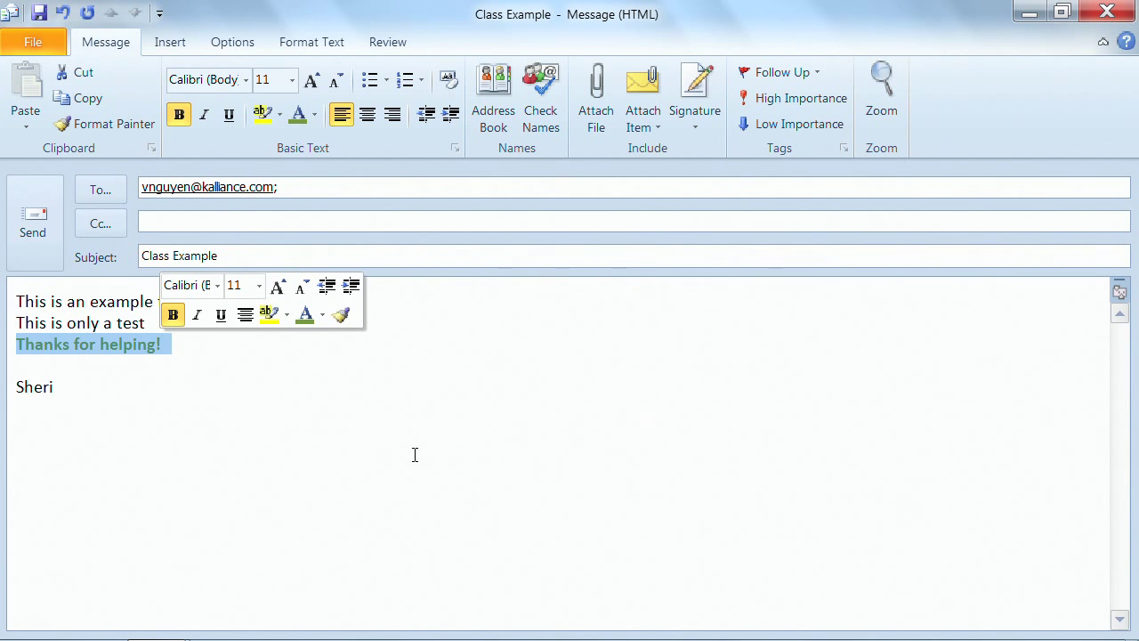
mouse_move(342, 314)
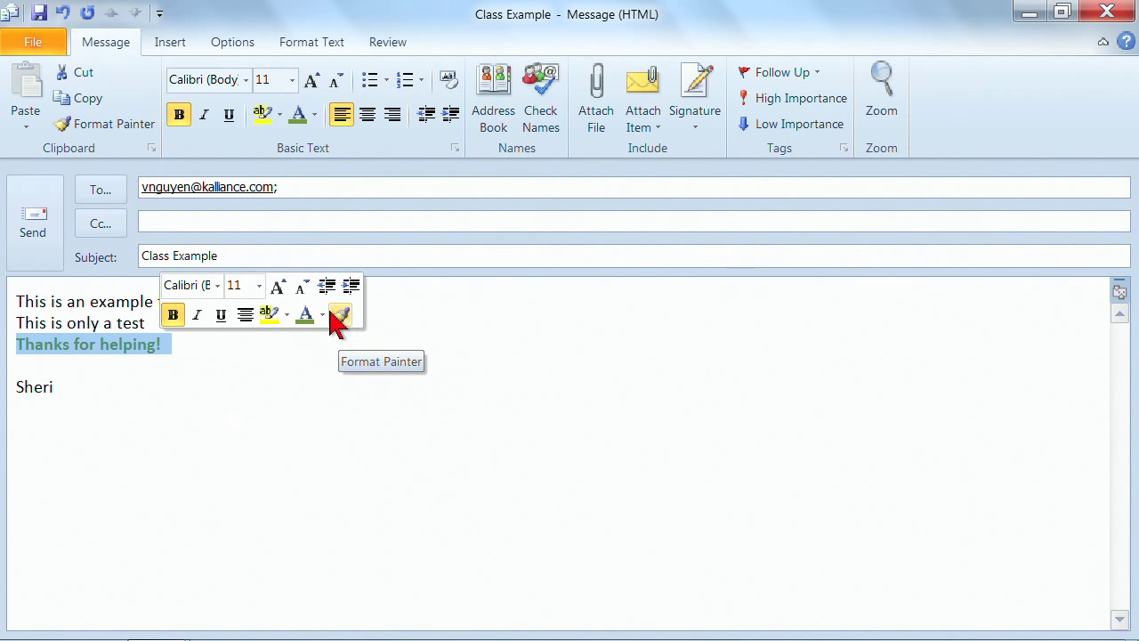
mouse_move(268, 313)
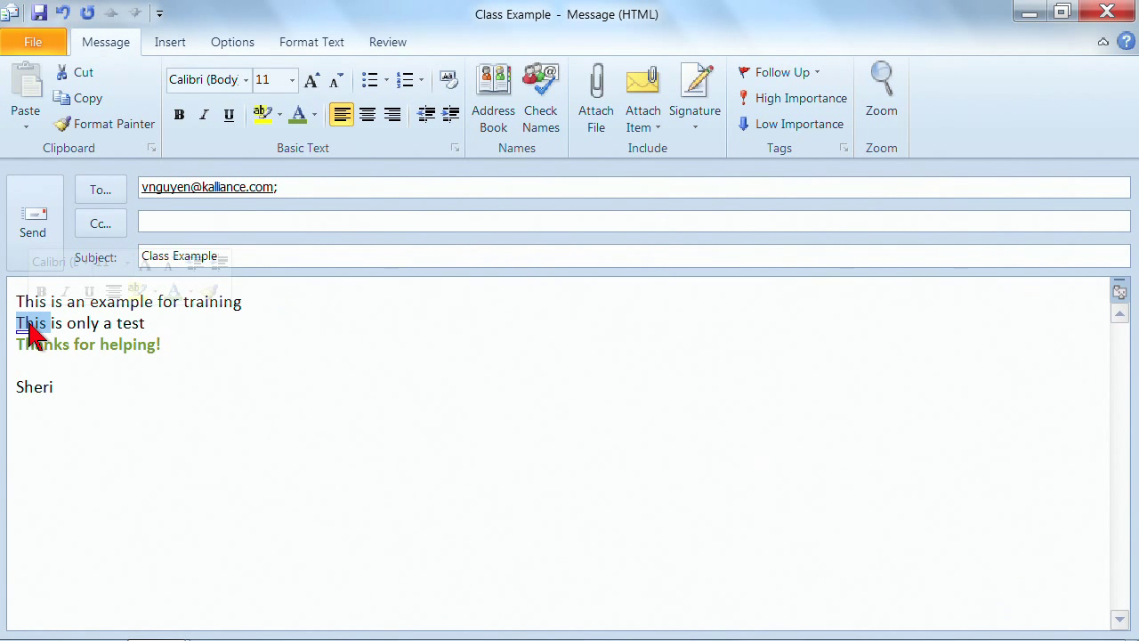
mouse_move(306, 374)
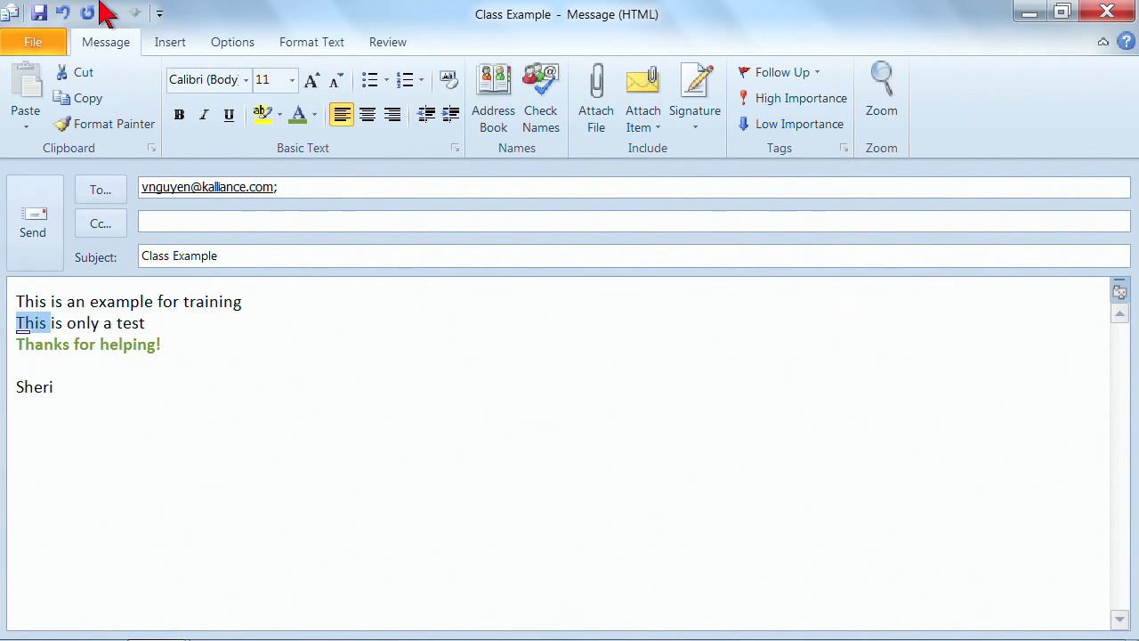
mouse_move(436, 159)
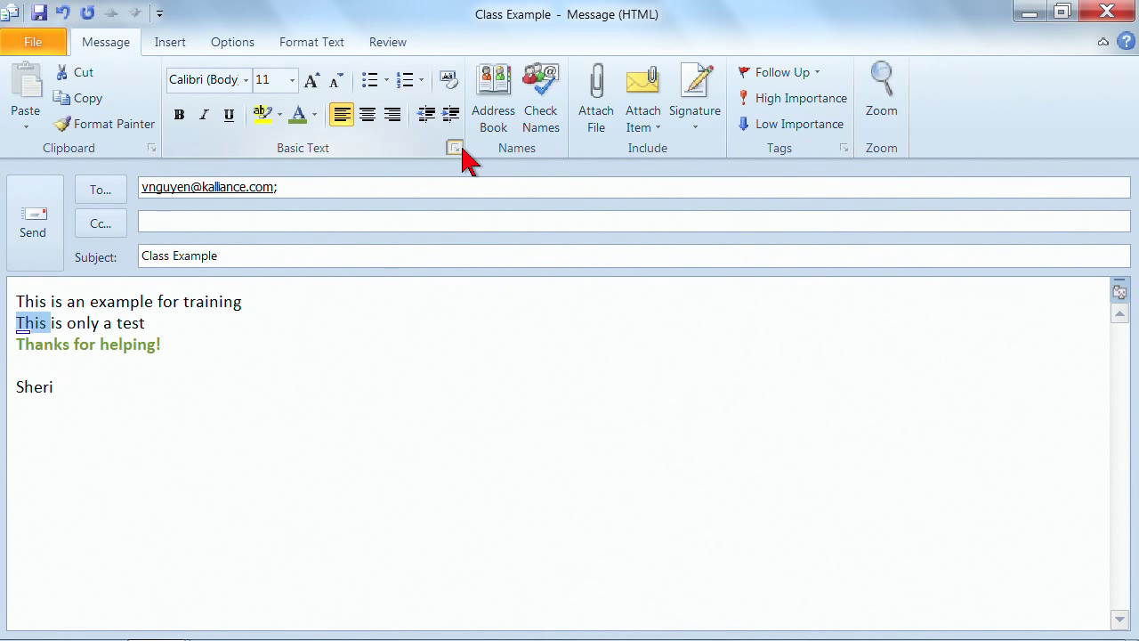
mouse_move(456, 147)
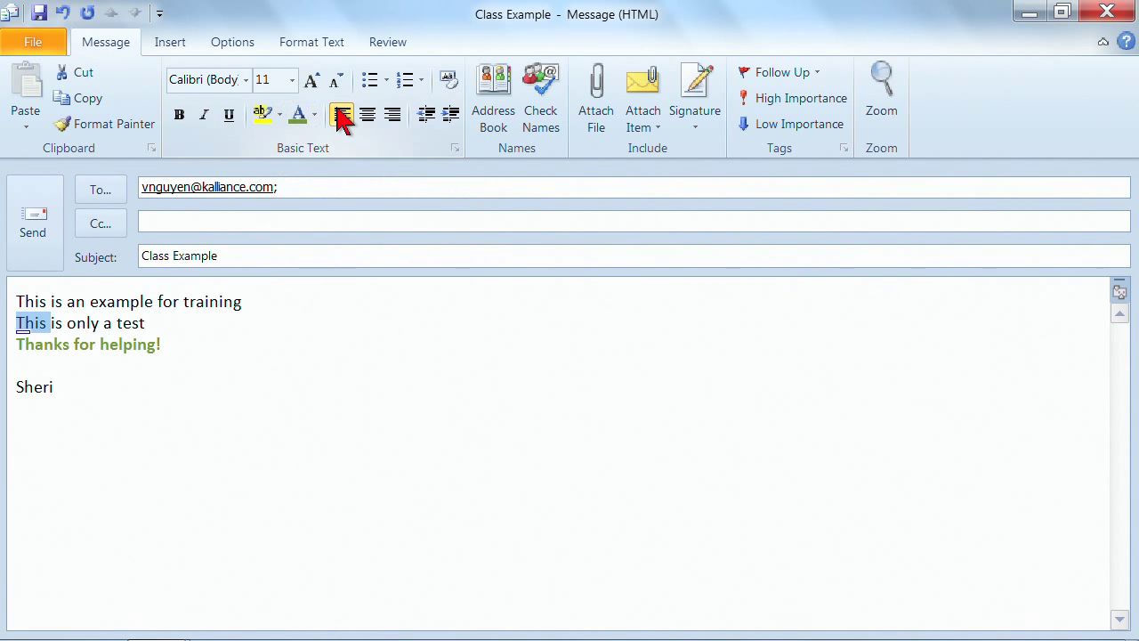
- Indent the 'This is only a test' line, leaving it left-aligned
click(367, 114)
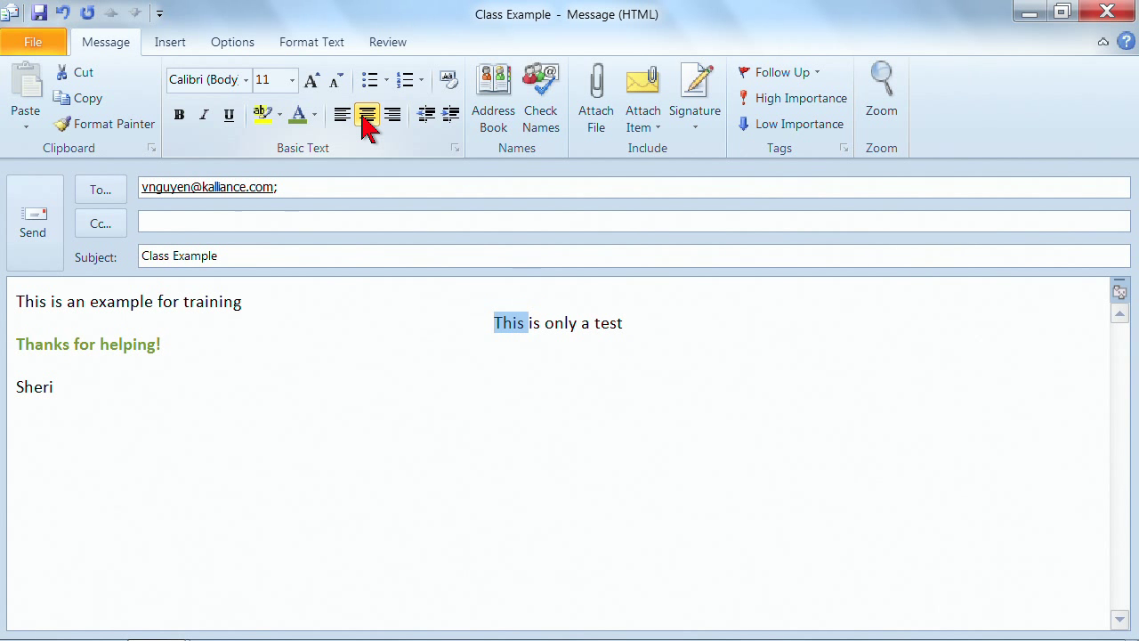
click(341, 114)
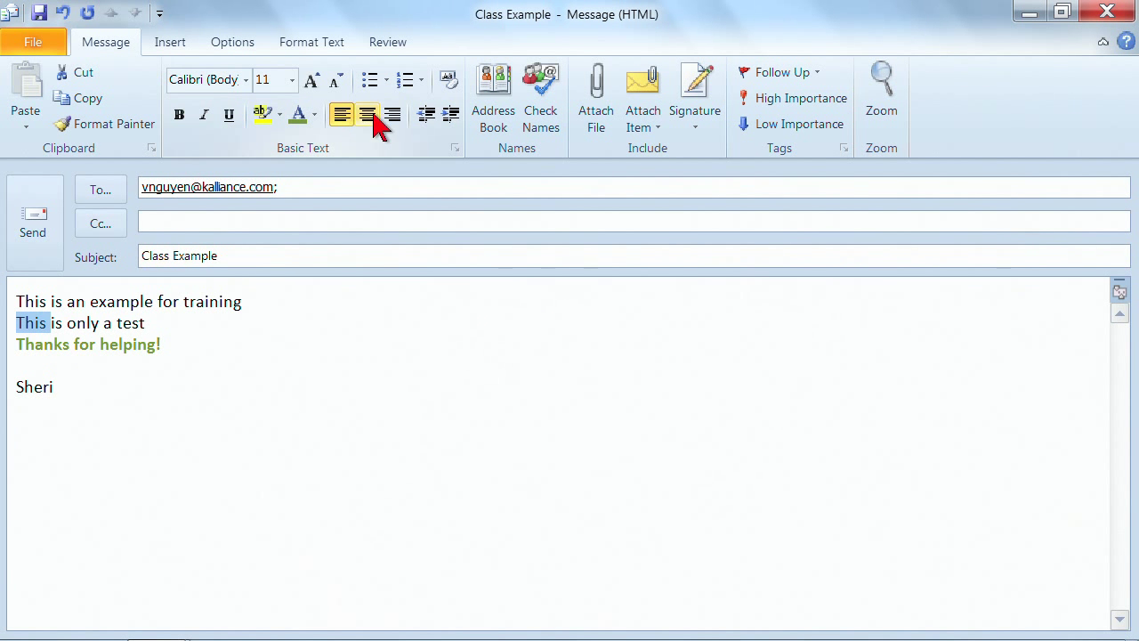
click(450, 114)
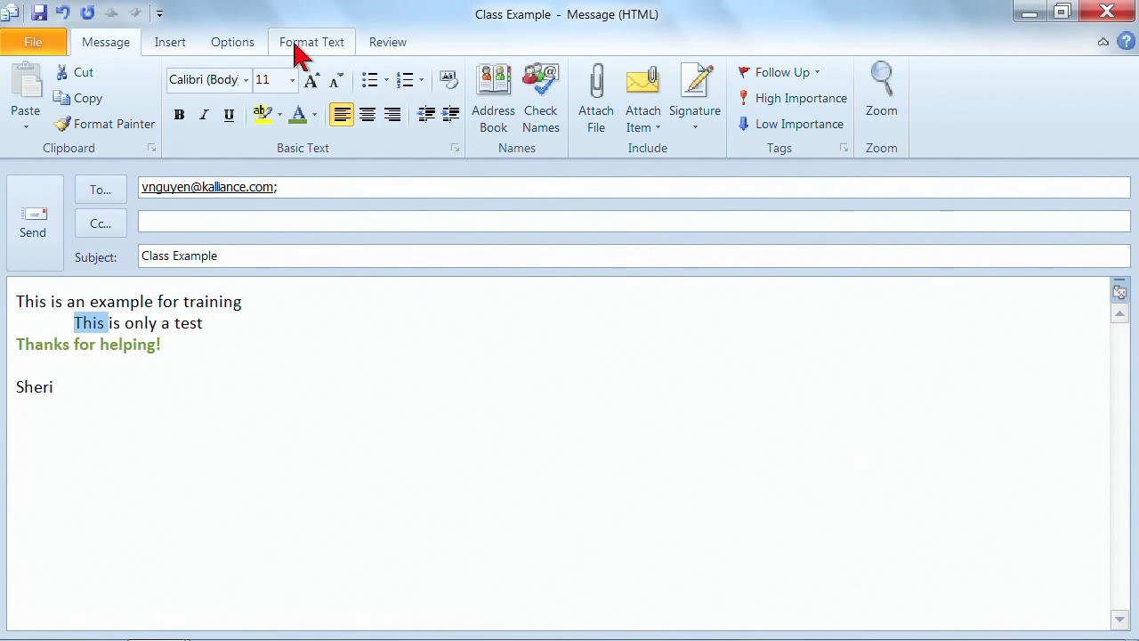
- Launch the Font dialog from the Format Text ribbon's Font group
click(312, 42)
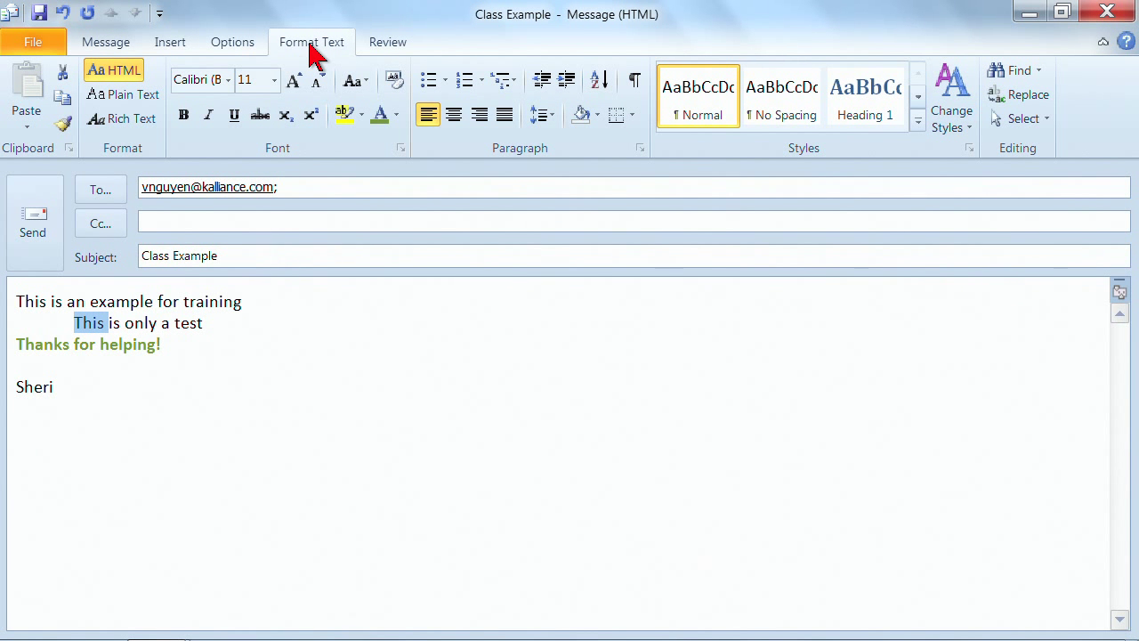
mouse_move(324, 175)
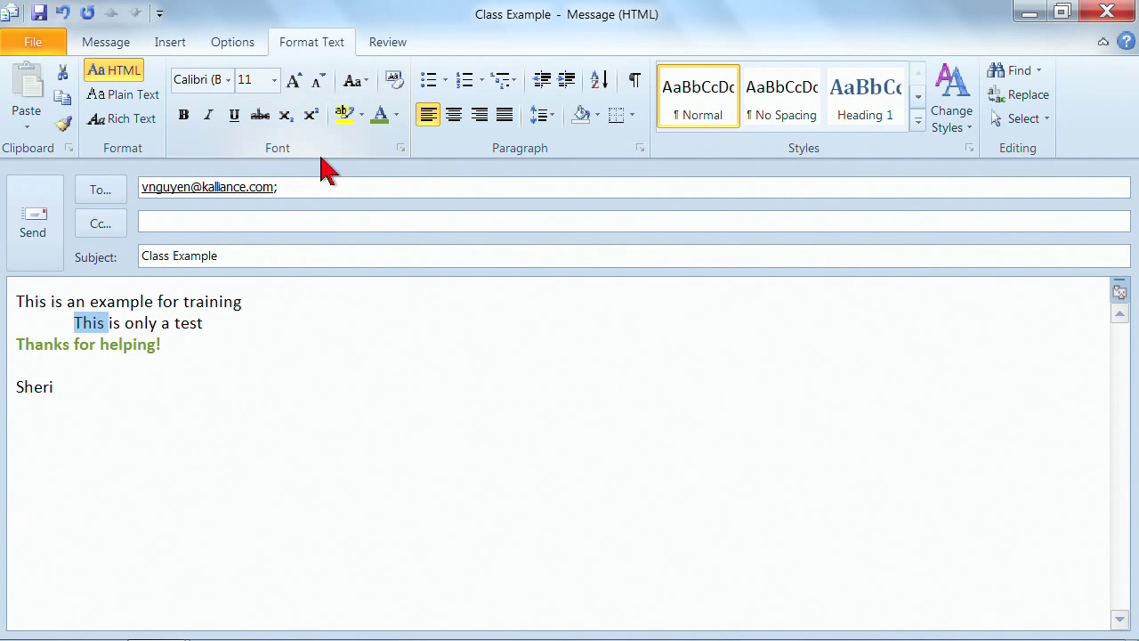
mouse_move(395, 80)
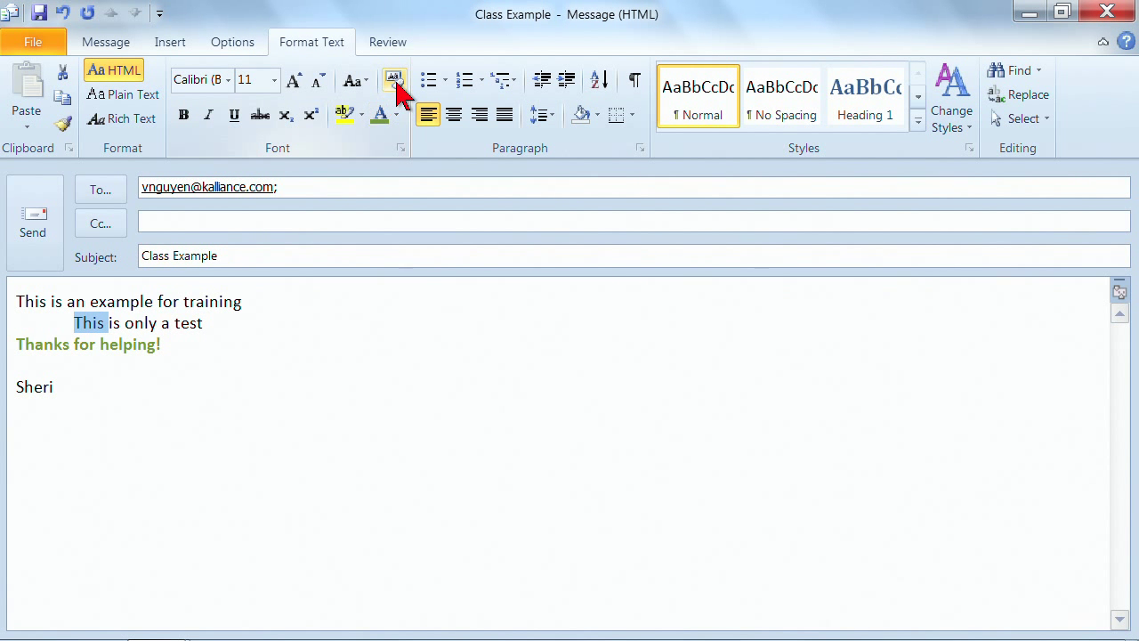
mouse_move(395, 80)
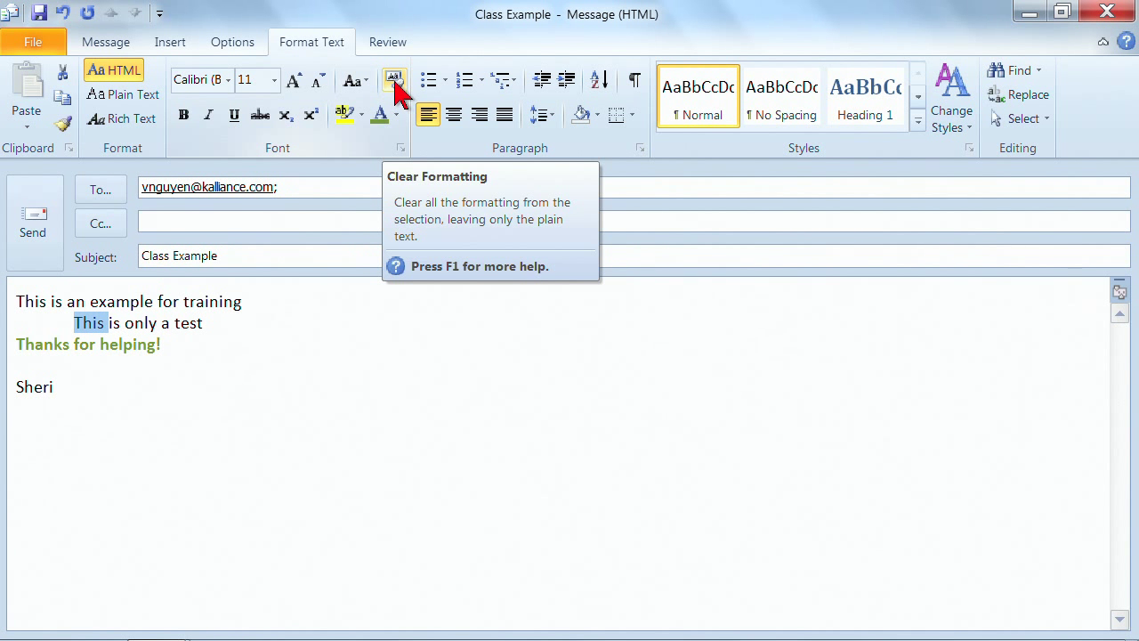
mouse_move(383, 85)
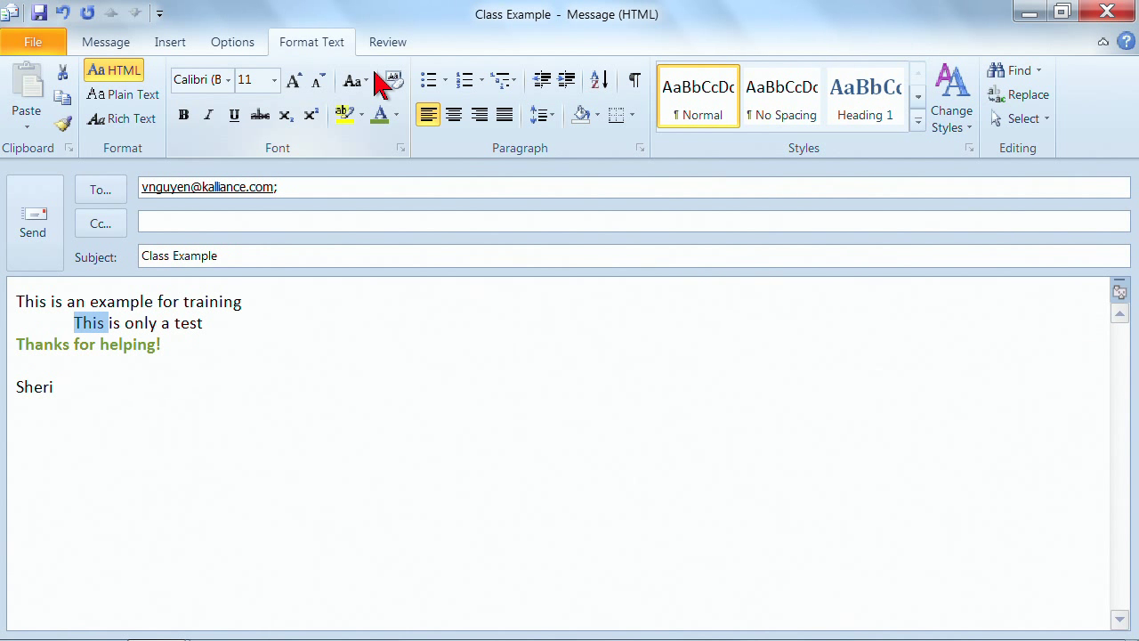
mouse_move(401, 148)
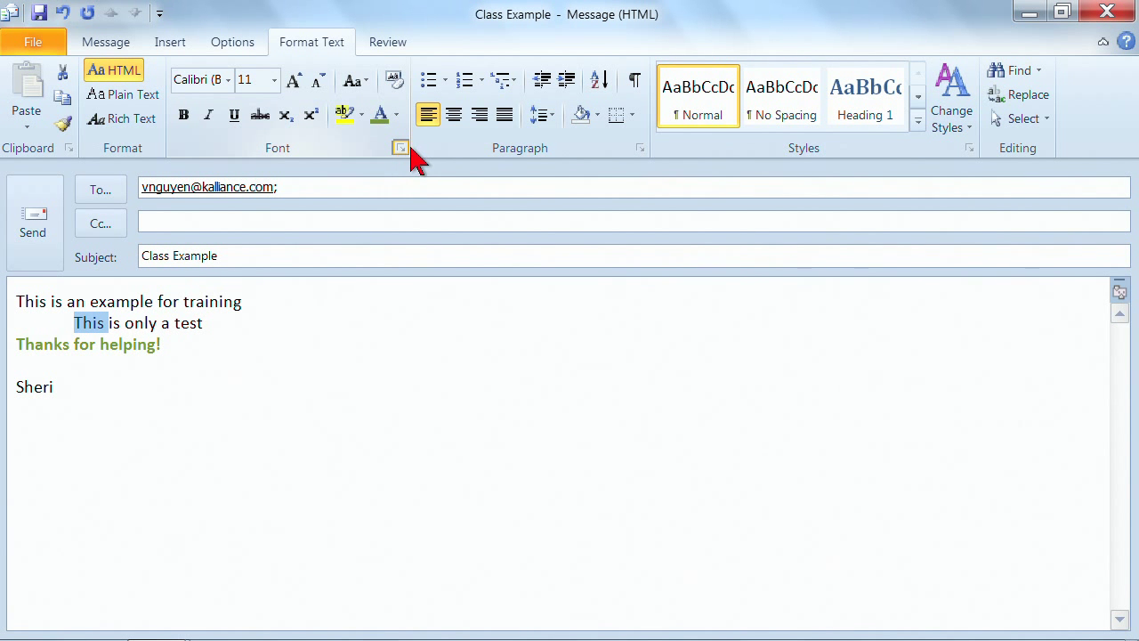
mouse_move(400, 148)
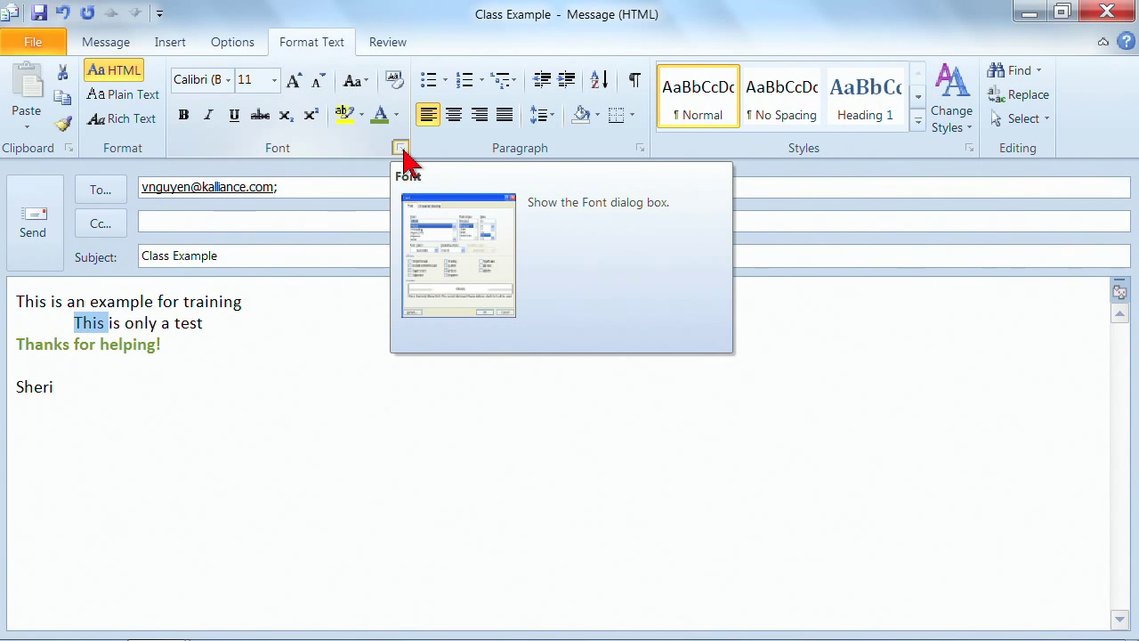
click(402, 148)
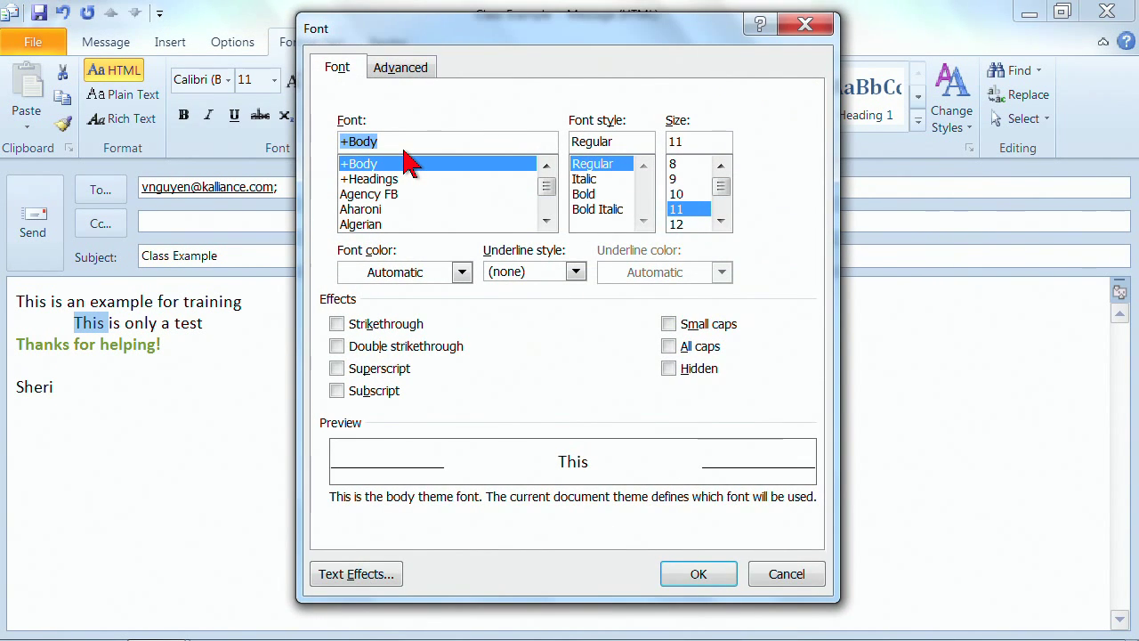